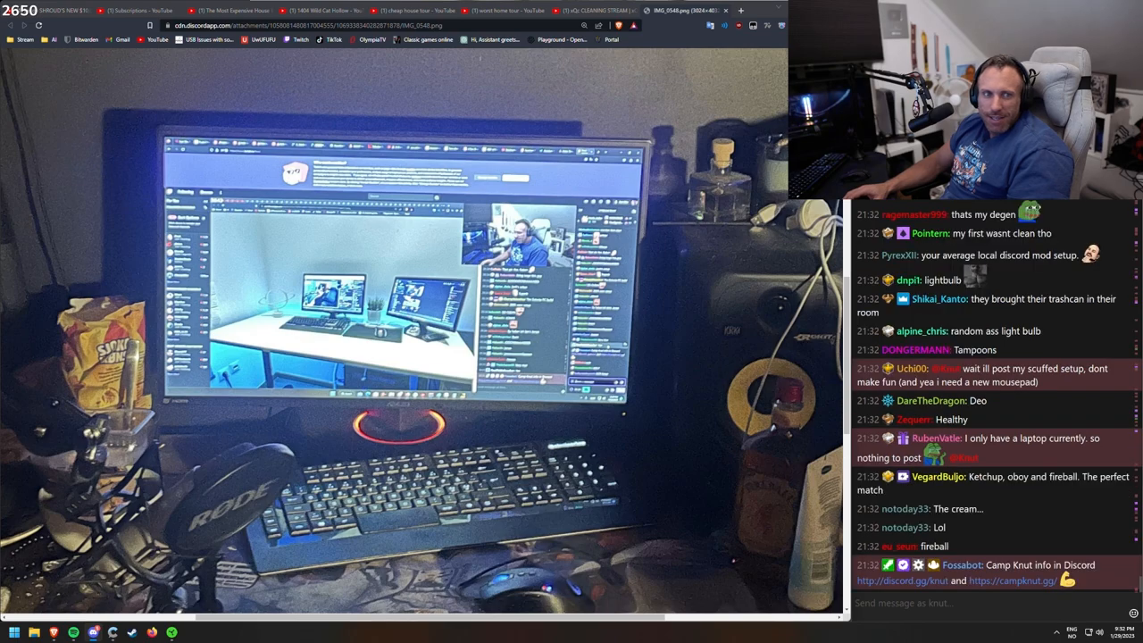
Scroll through the dark LED-lit desk photo with the curved ultrawide and second screen
scroll(down, 3)
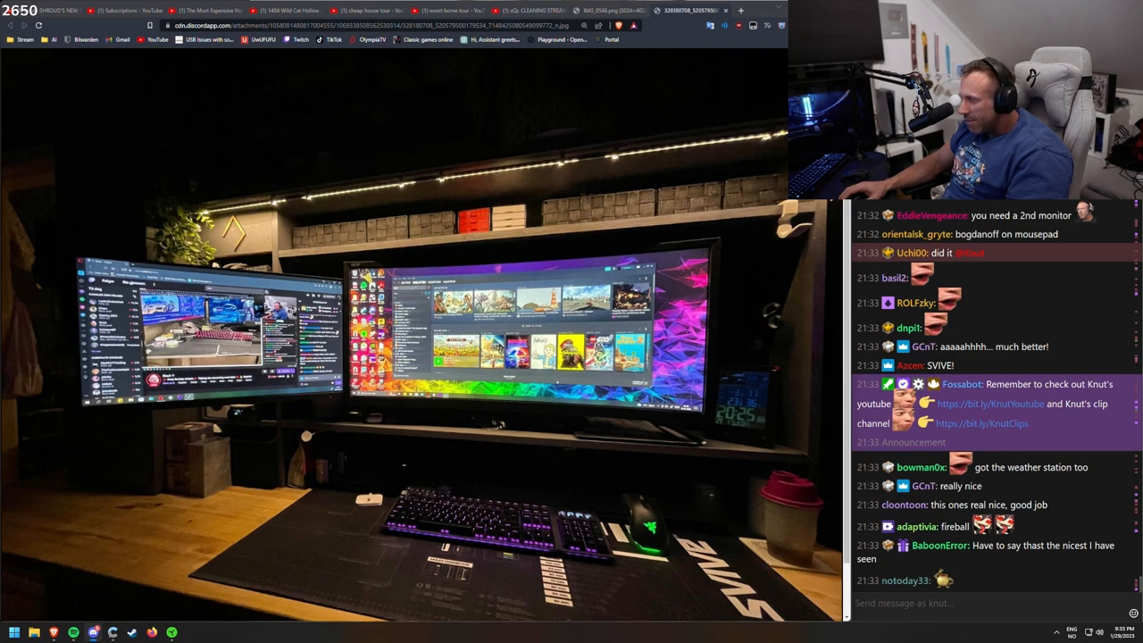
scroll(down, 3)
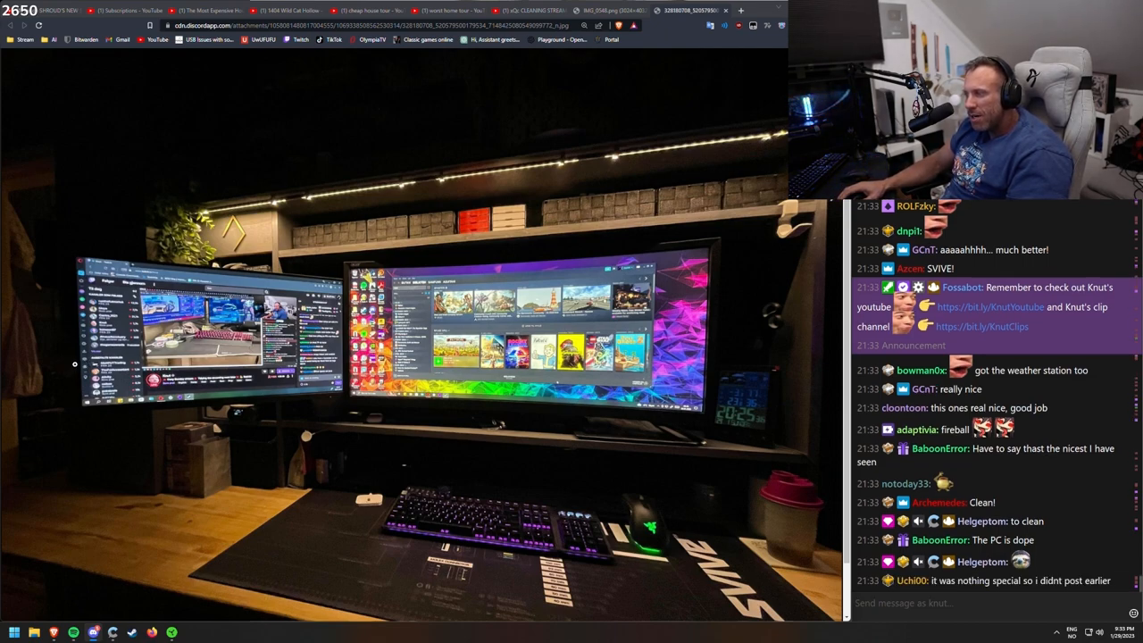
Switch to the tab with the bright two-monitor desk under the Marvel poster
click(692, 10)
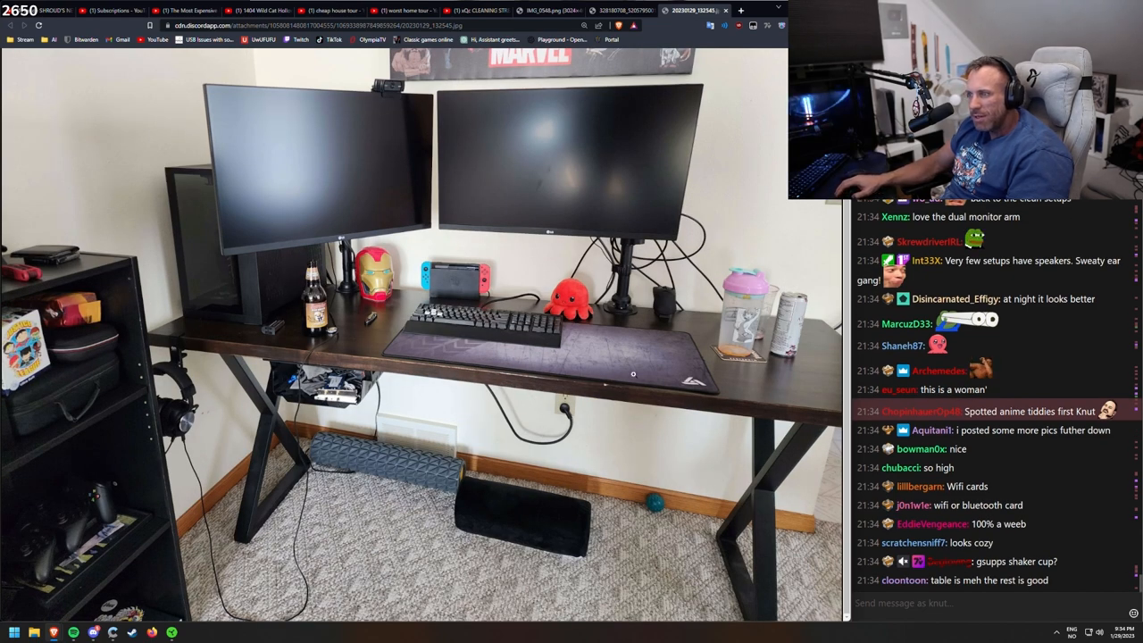
Switch to the neon-lit brick-wall desk photo and scroll down through it
click(696, 10)
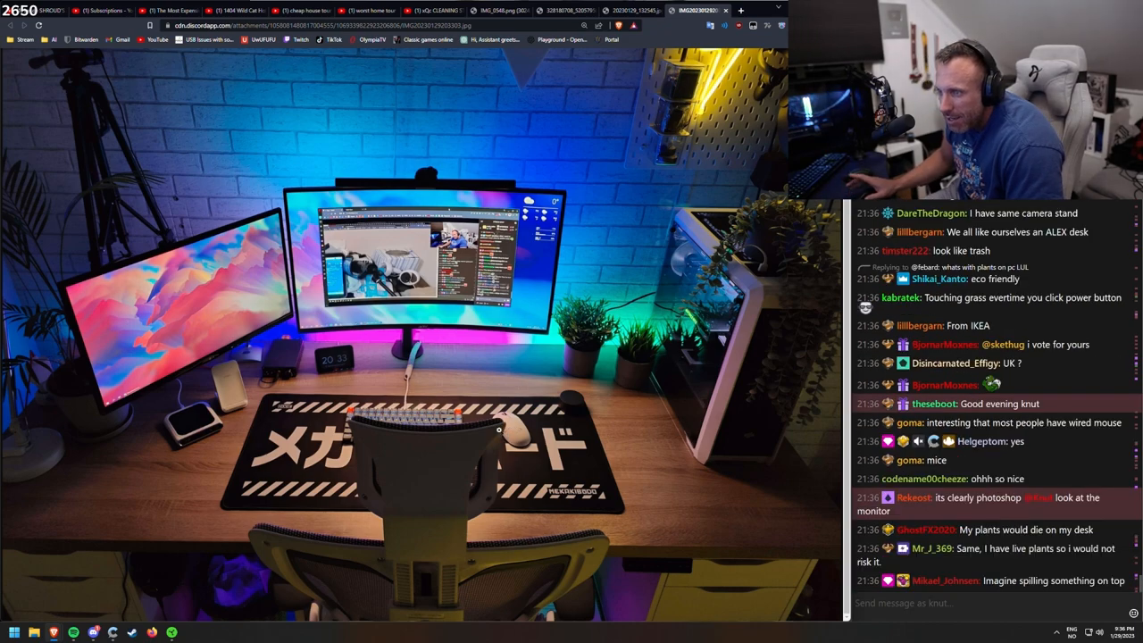
scroll(down, 3)
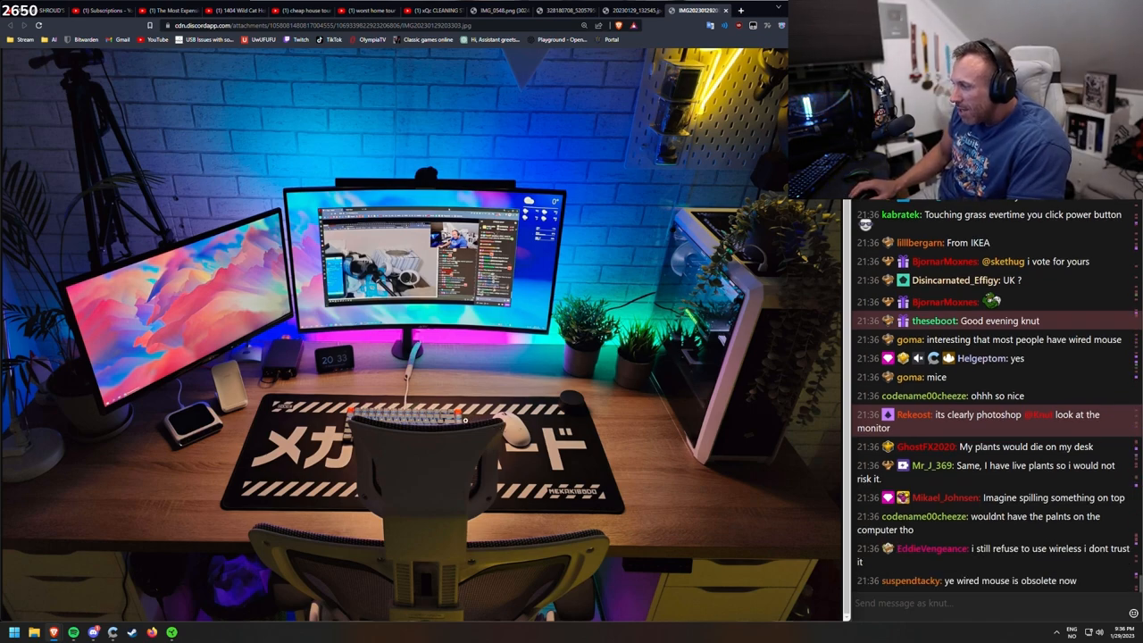
mouse_move(458, 389)
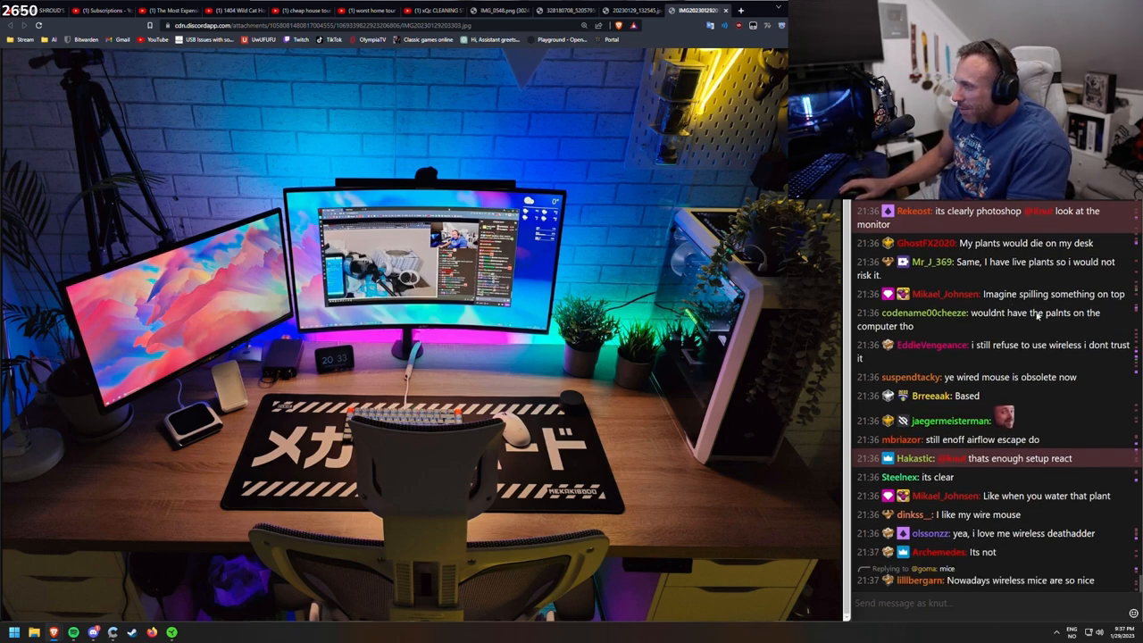
scroll(down, 3)
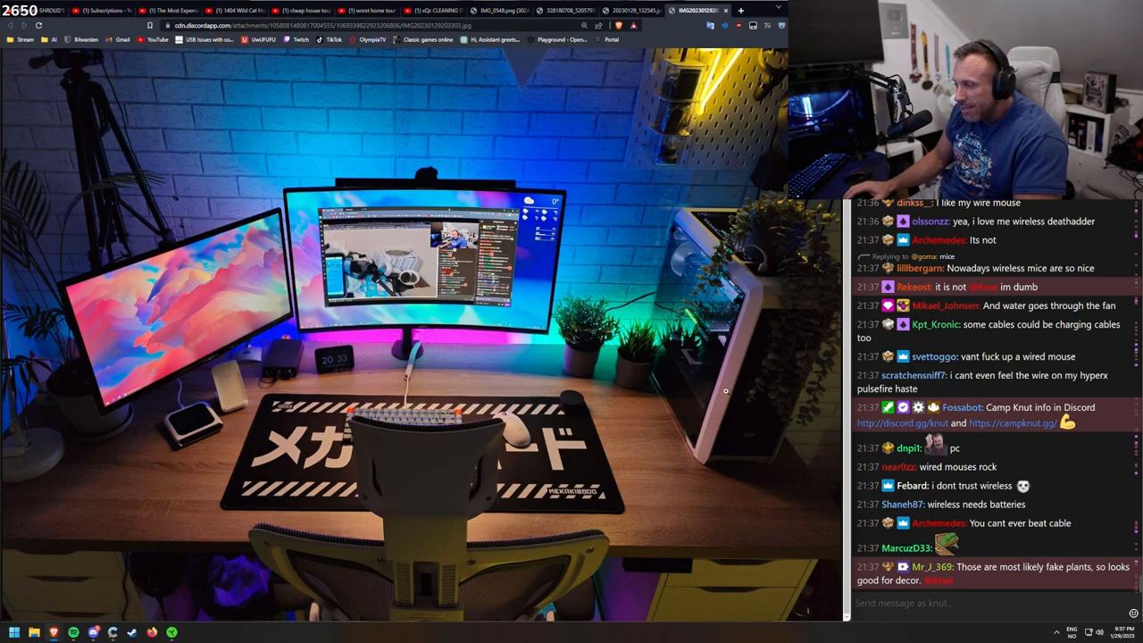
scroll(down, 3)
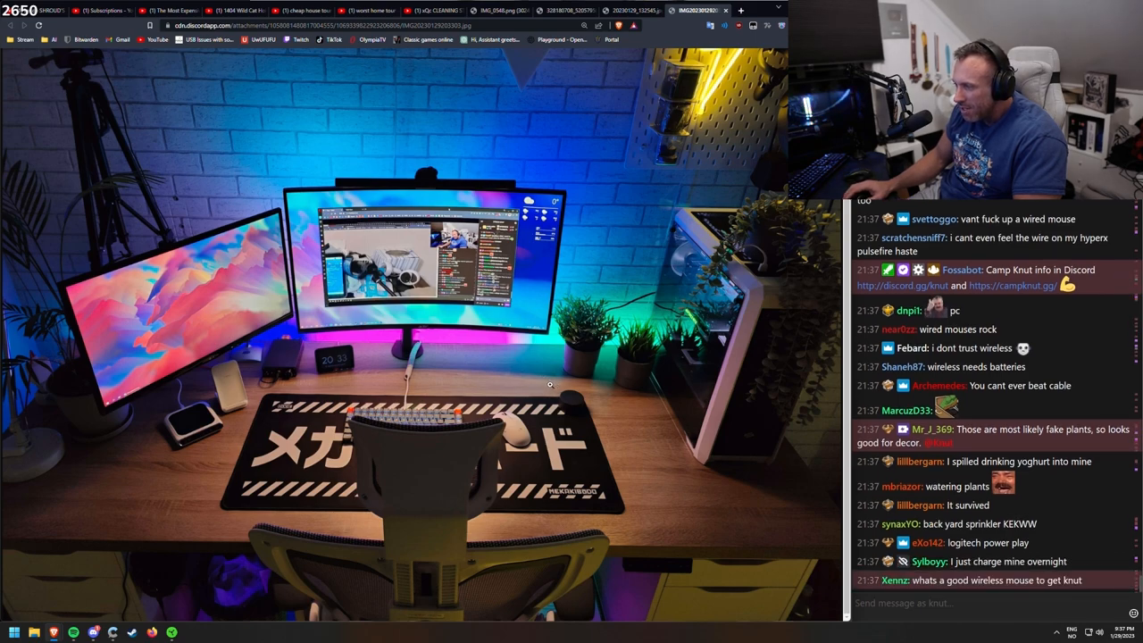
mouse_move(378, 367)
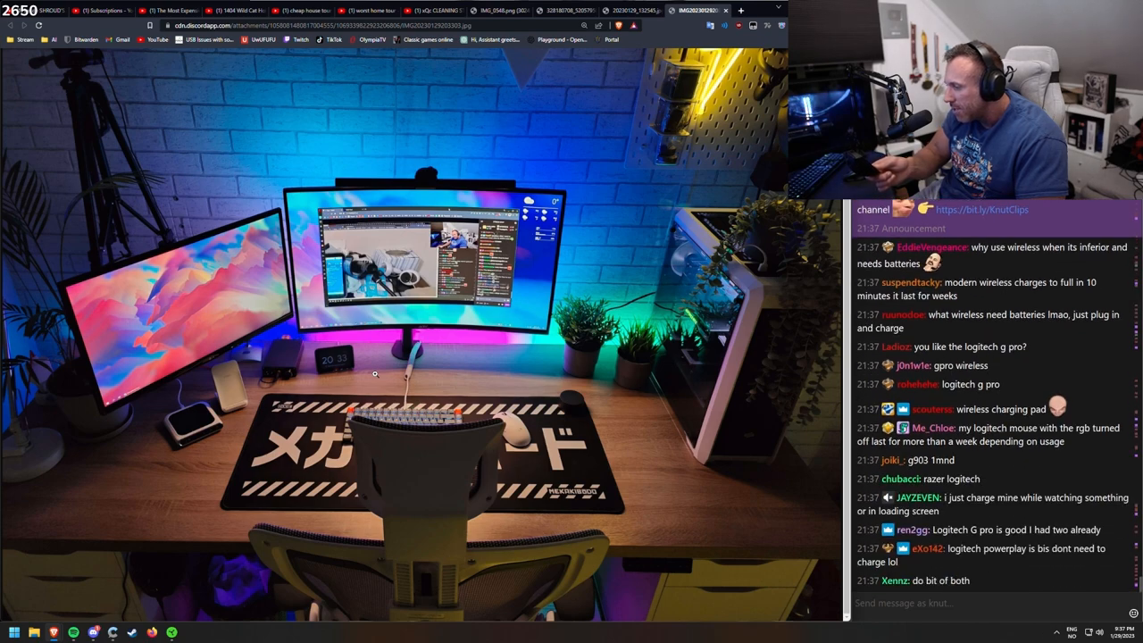
Scroll down and back up the Razer DeathAdder V3 Pro product page
scroll(down, 3)
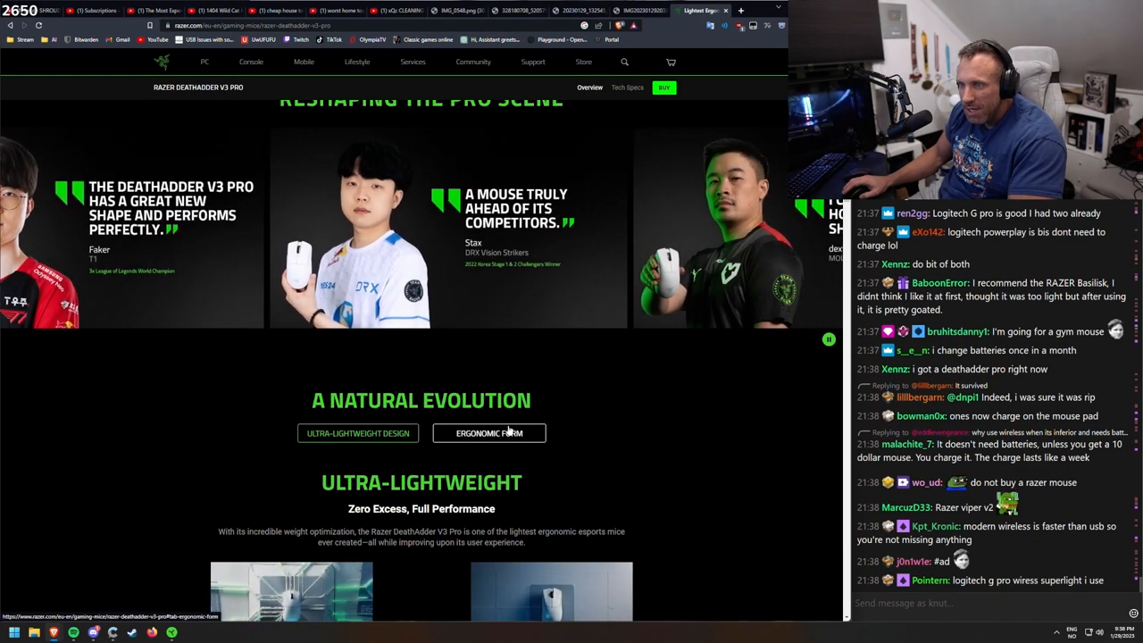
scroll(down, 3)
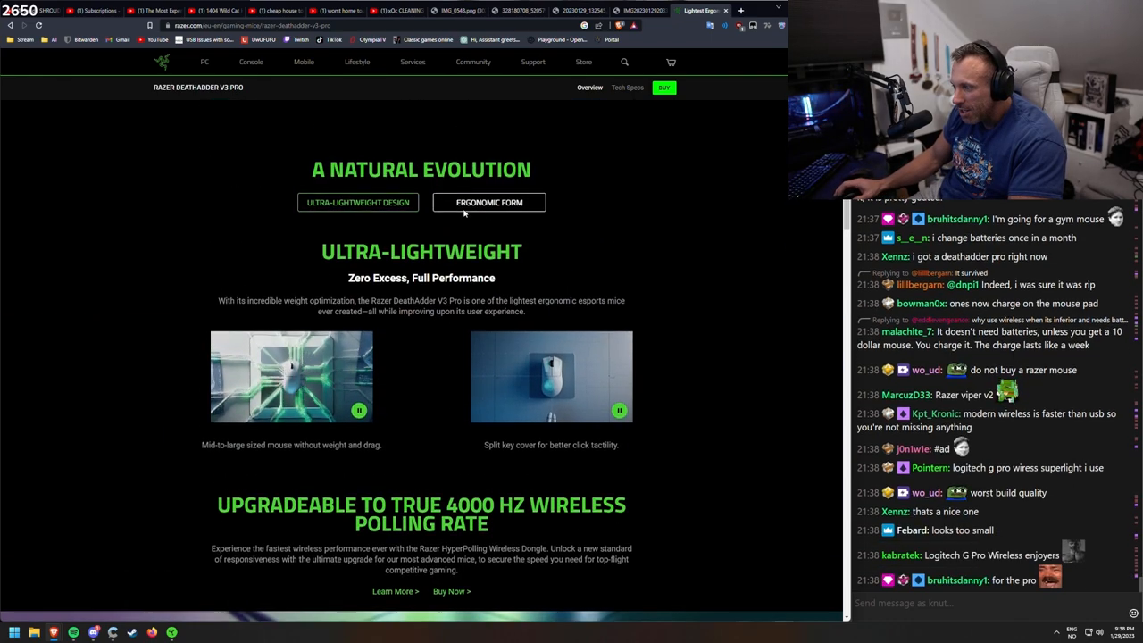
scroll(up, 3)
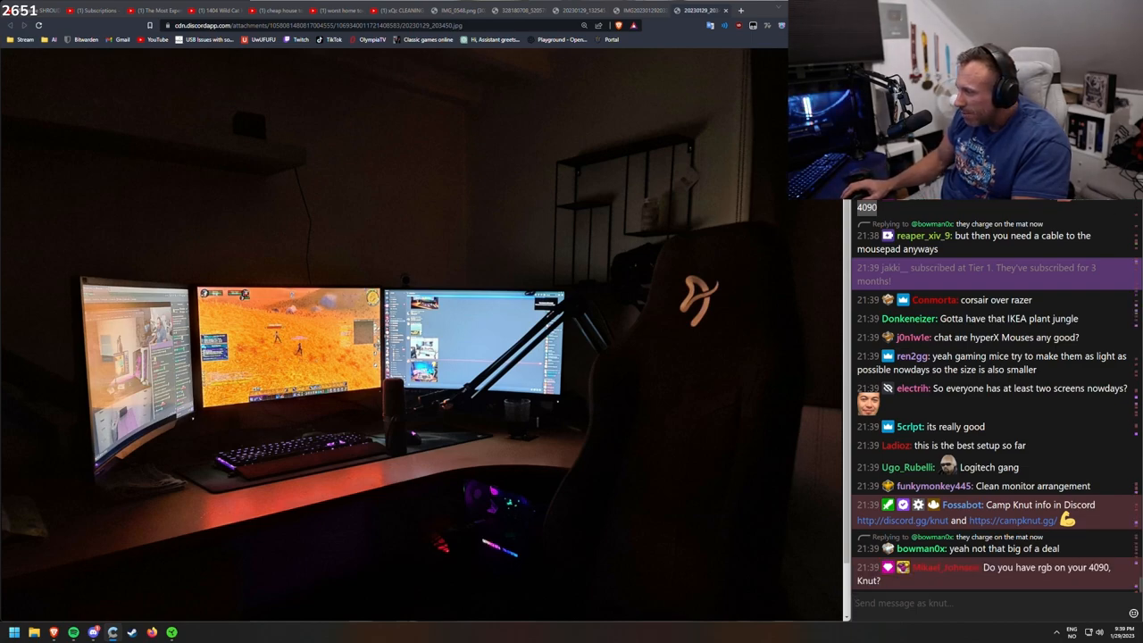
Scroll the IMG_3708.jpg close-up of the MSI GeForce RTX card with braided cables
scroll(down, 3)
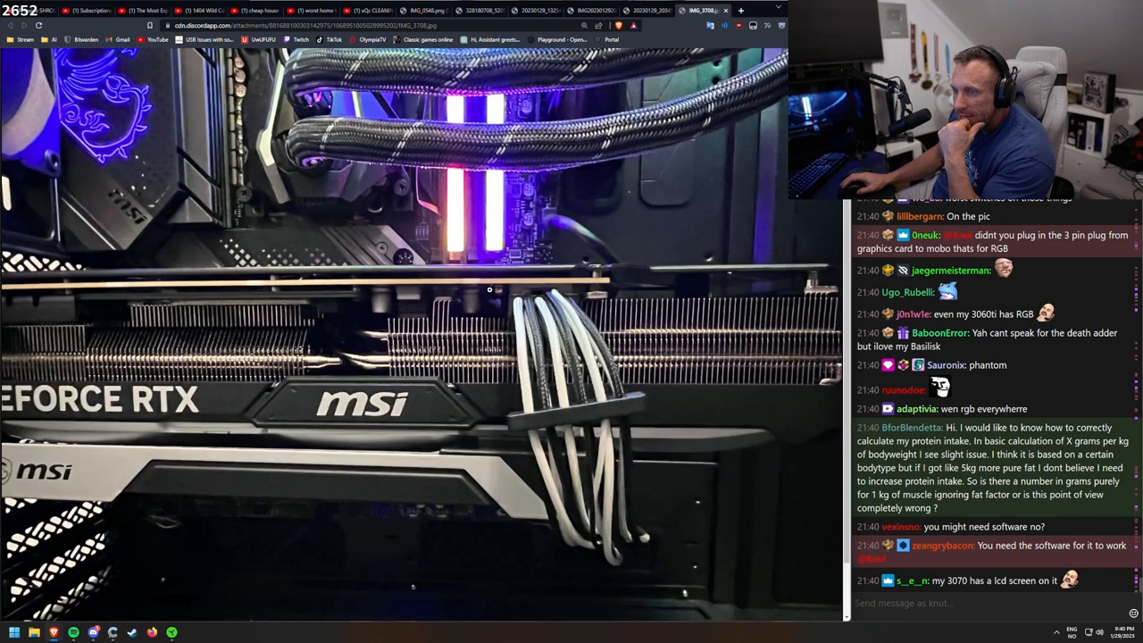
scroll(down, 3)
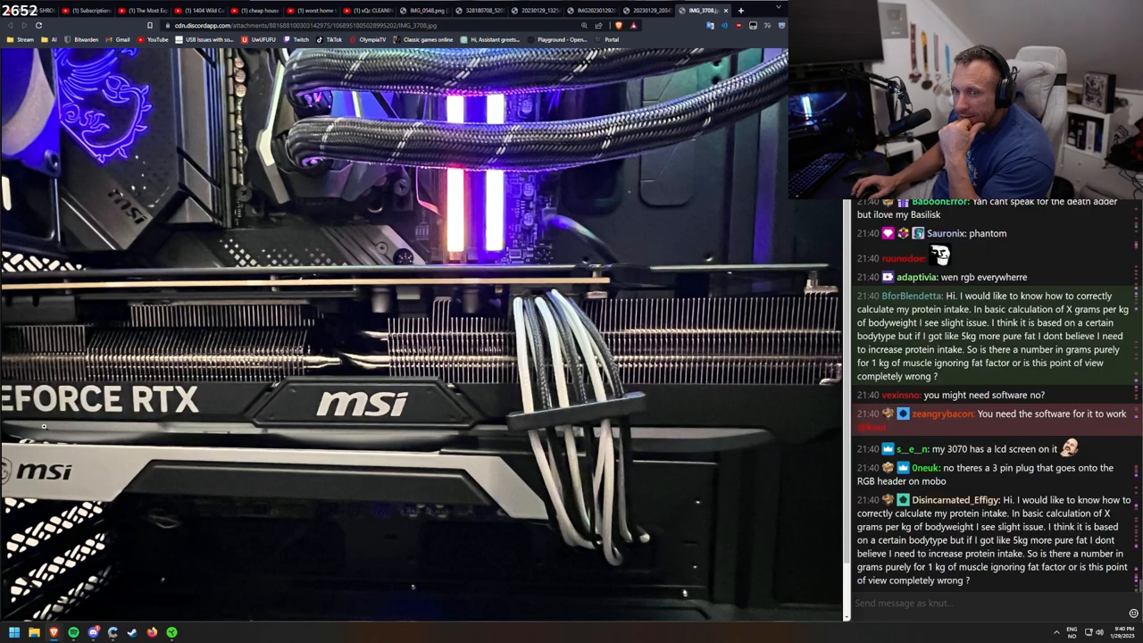
mouse_move(721, 434)
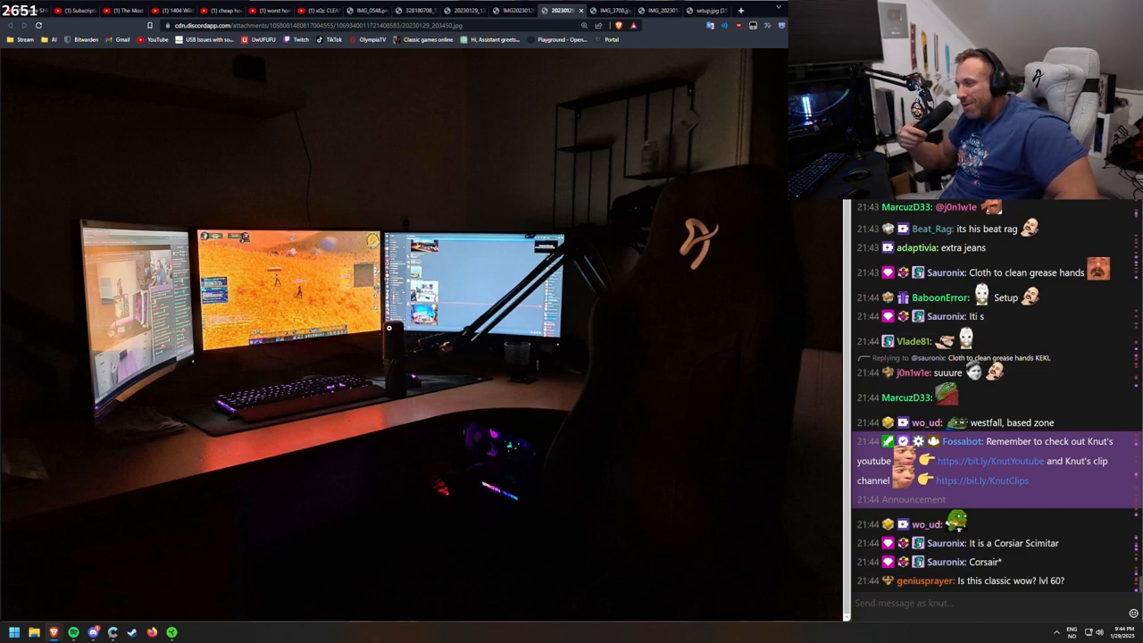
mouse_move(681, 300)
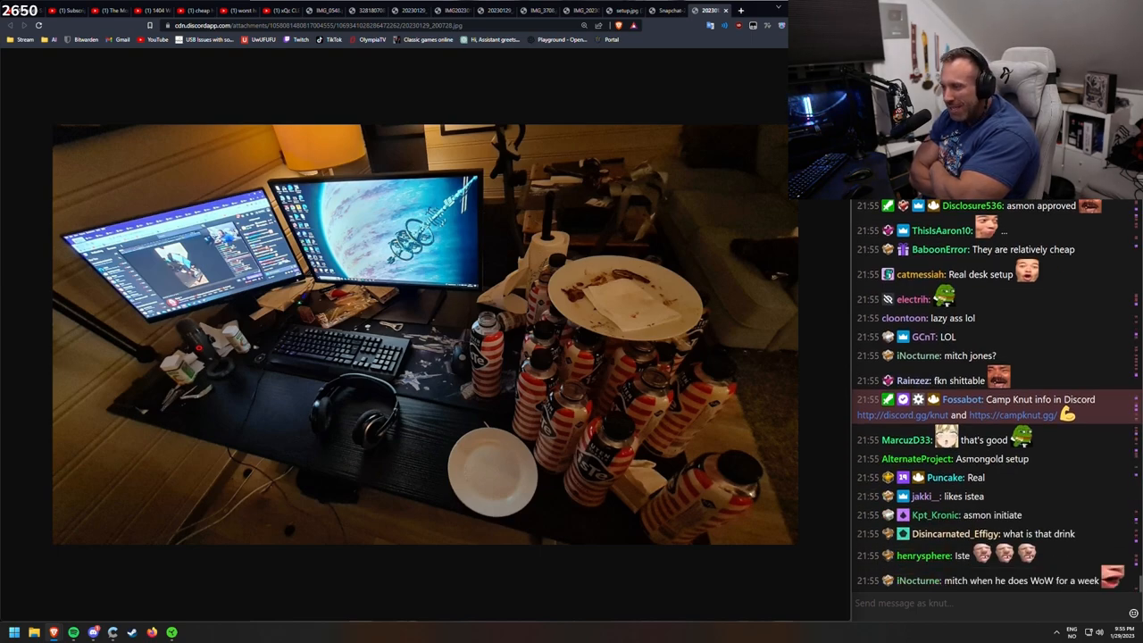
Scroll through the 20230129_200728.jpg photo of the desk cluttered with drink bottles
scroll(down, 3)
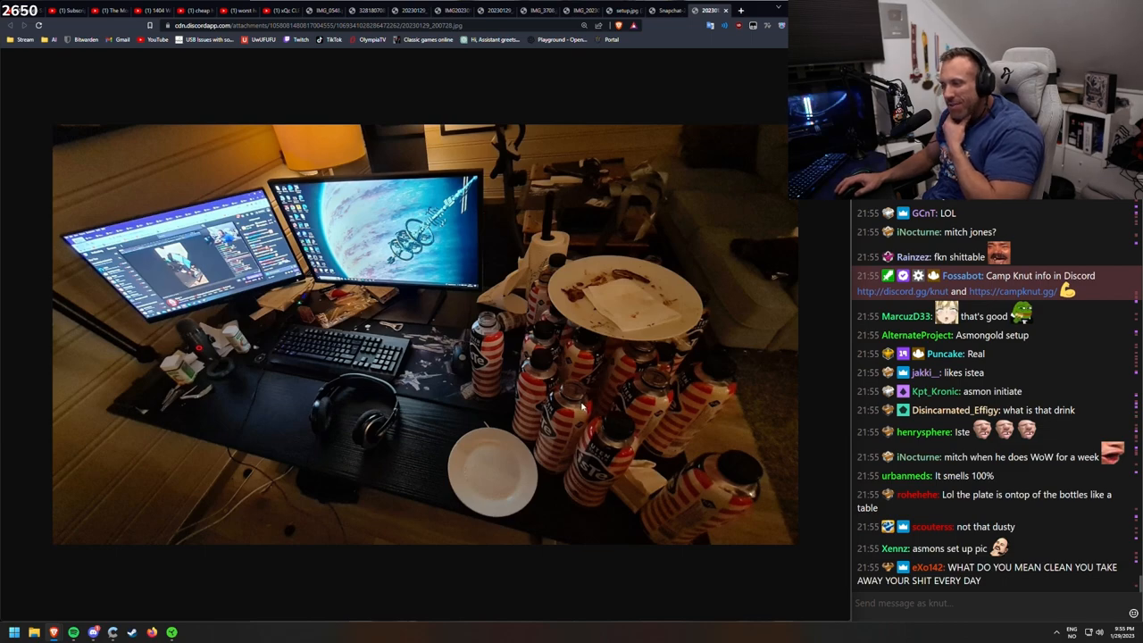
mouse_move(669, 300)
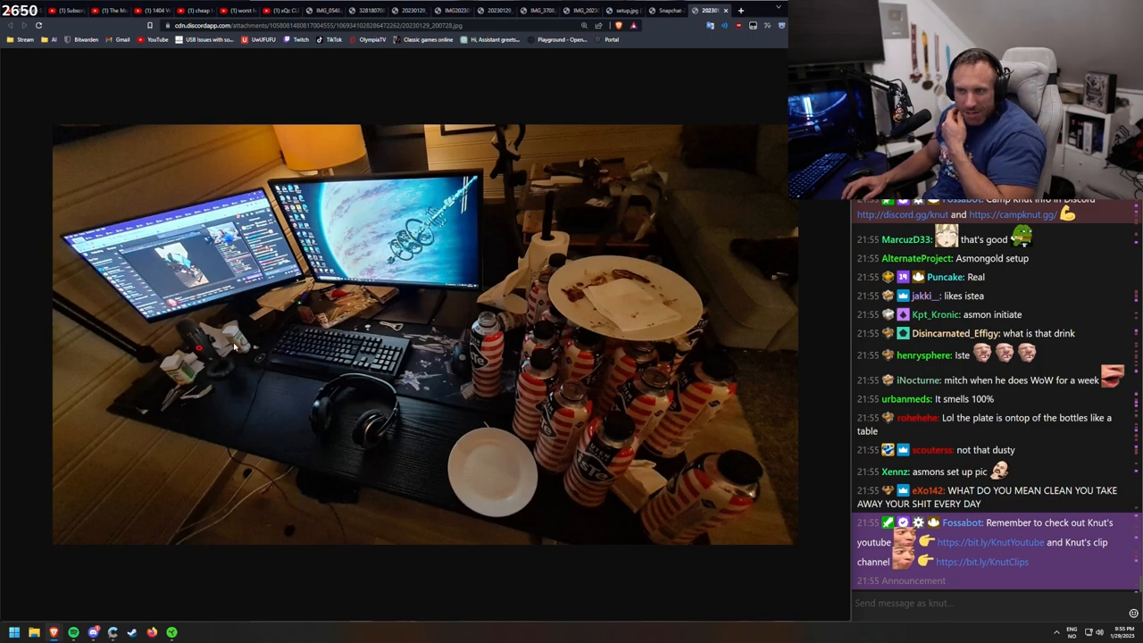
mouse_move(371, 320)
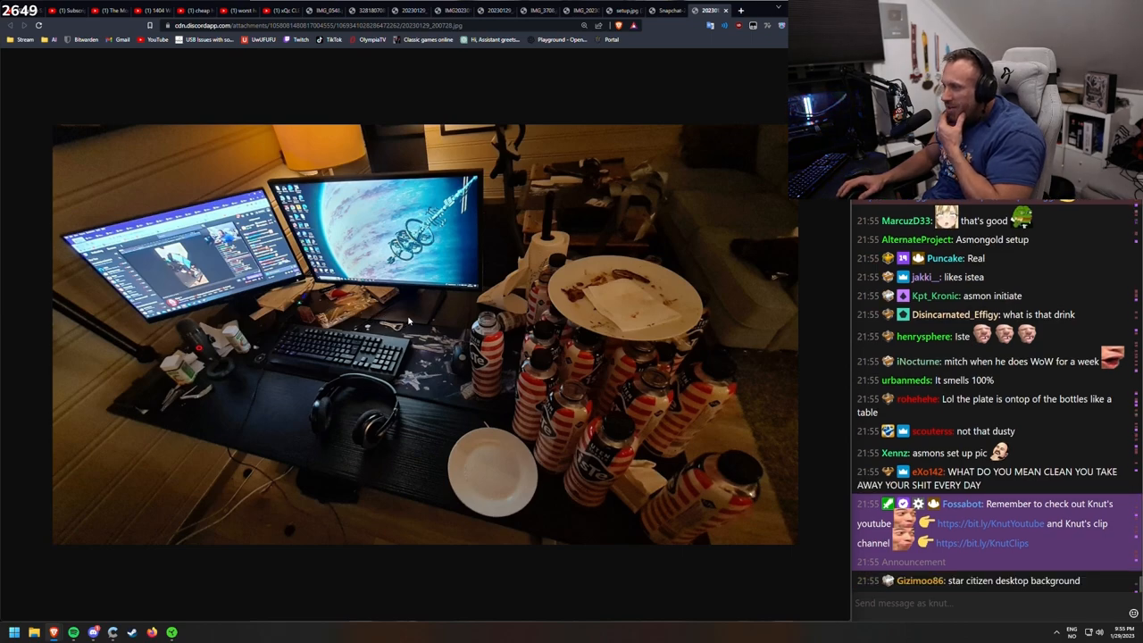
scroll(down, 3)
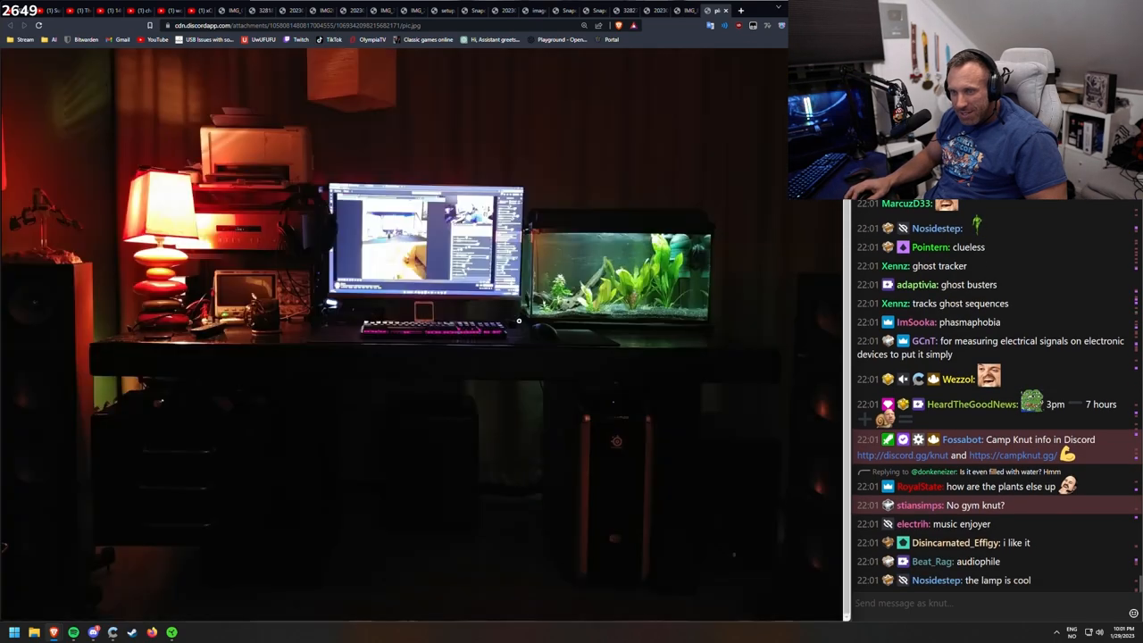
Scroll the pic.jpg photo of the desk beside the planted aquarium and red lamp
scroll(down, 3)
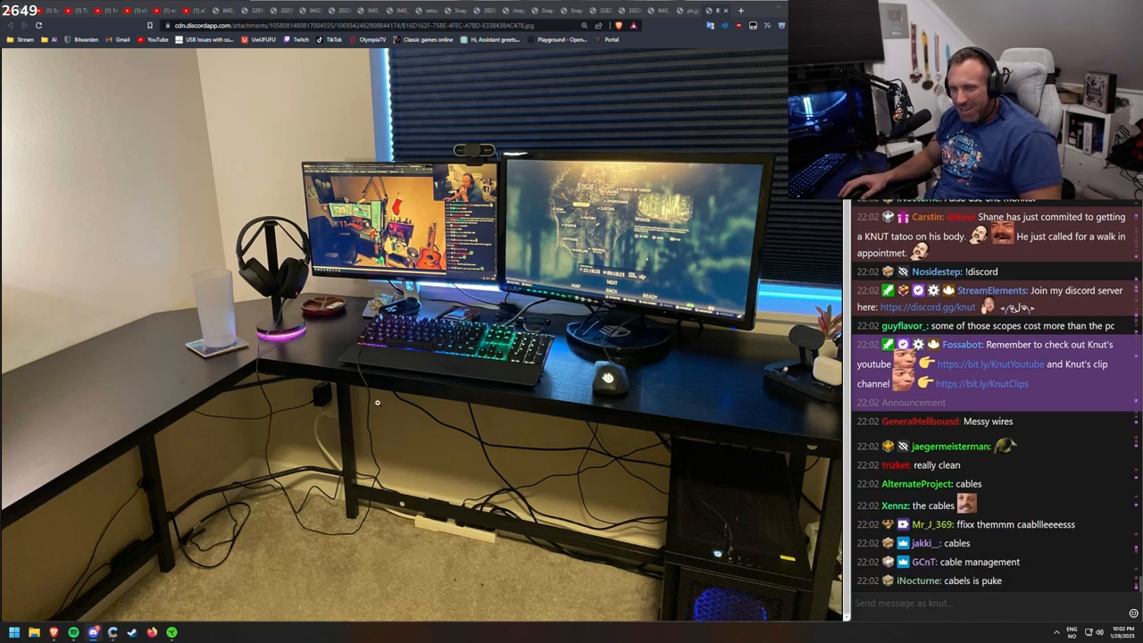
Scroll down the black L-shaped two-monitor desk photo with tangled cables
scroll(down, 3)
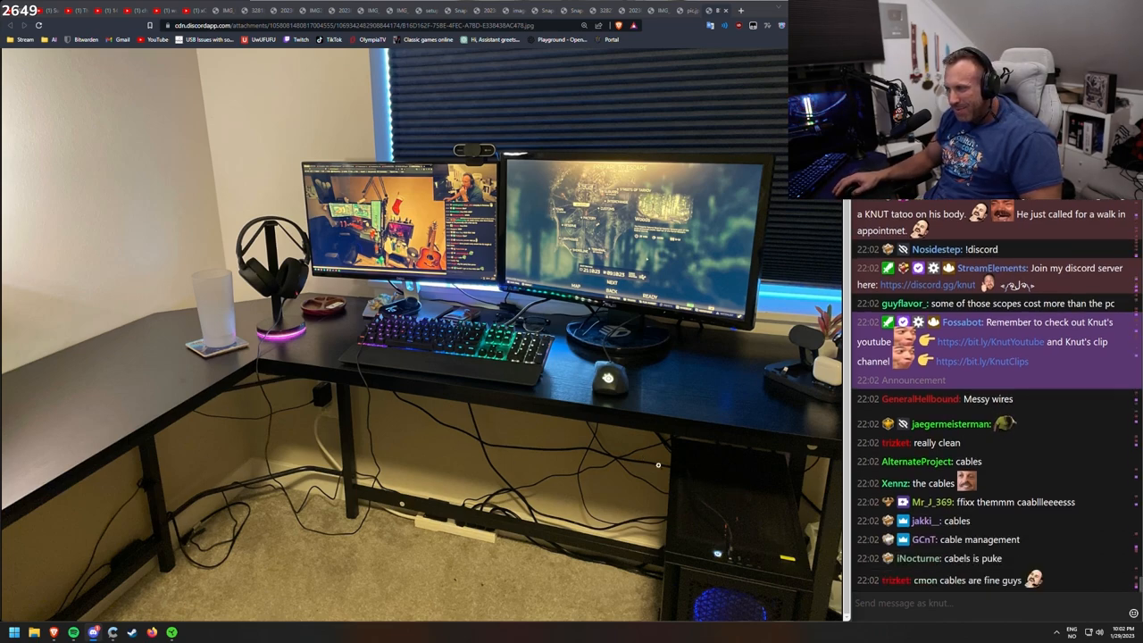
scroll(down, 3)
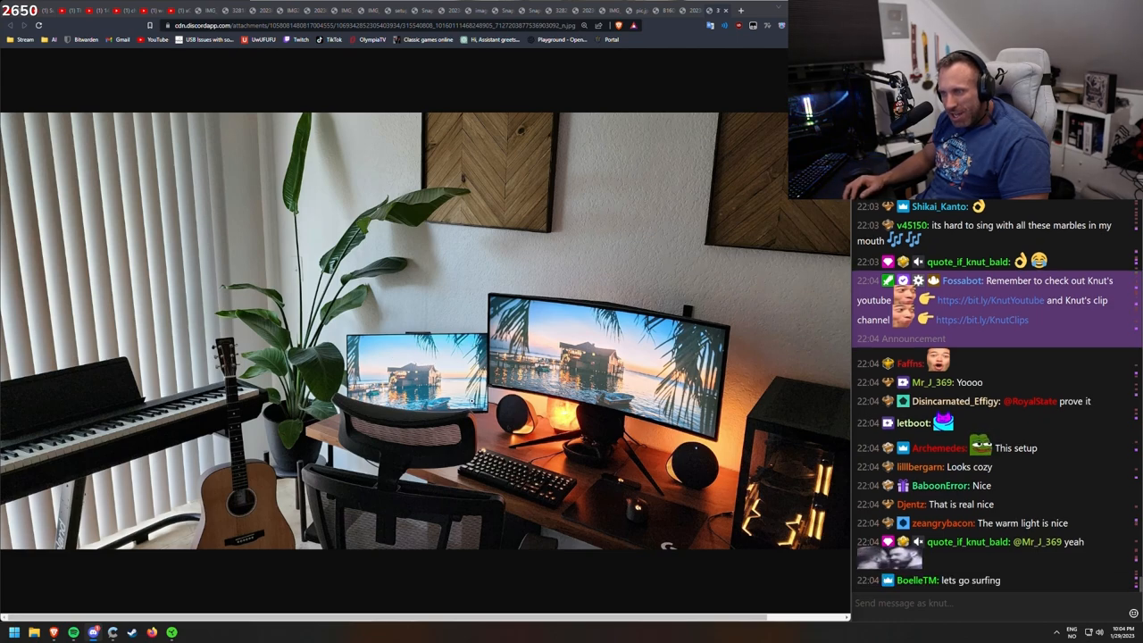
Scroll the ultrawide setup photo with the plant, piano and guitar
scroll(down, 3)
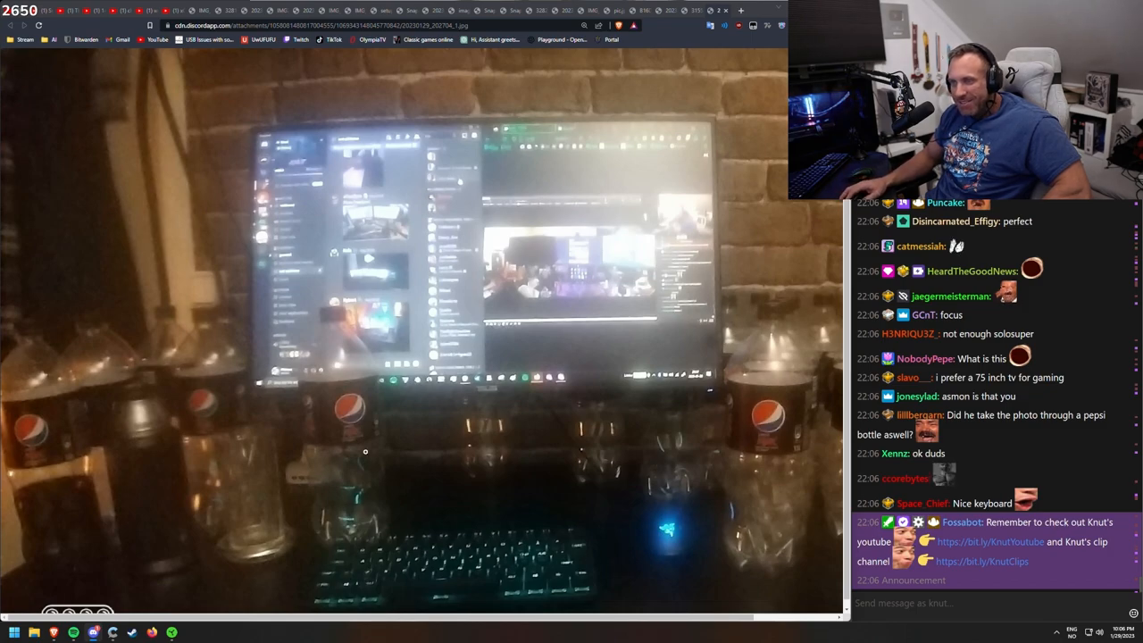
Scroll down the dark photo of the monitor surrounded by Pepsi bottles
scroll(down, 3)
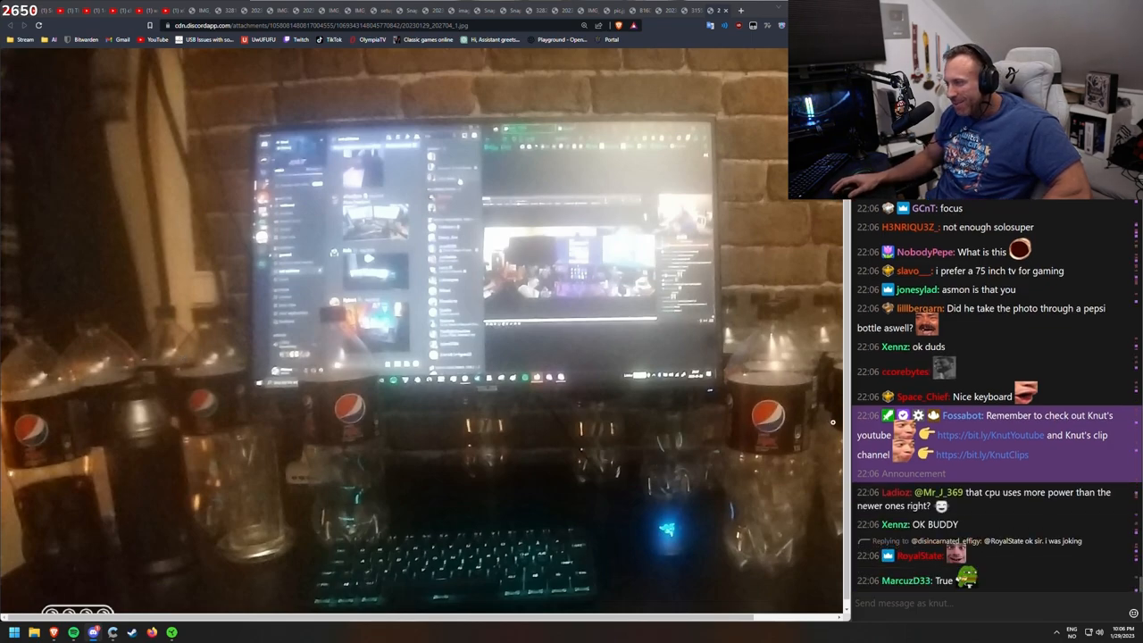
scroll(down, 3)
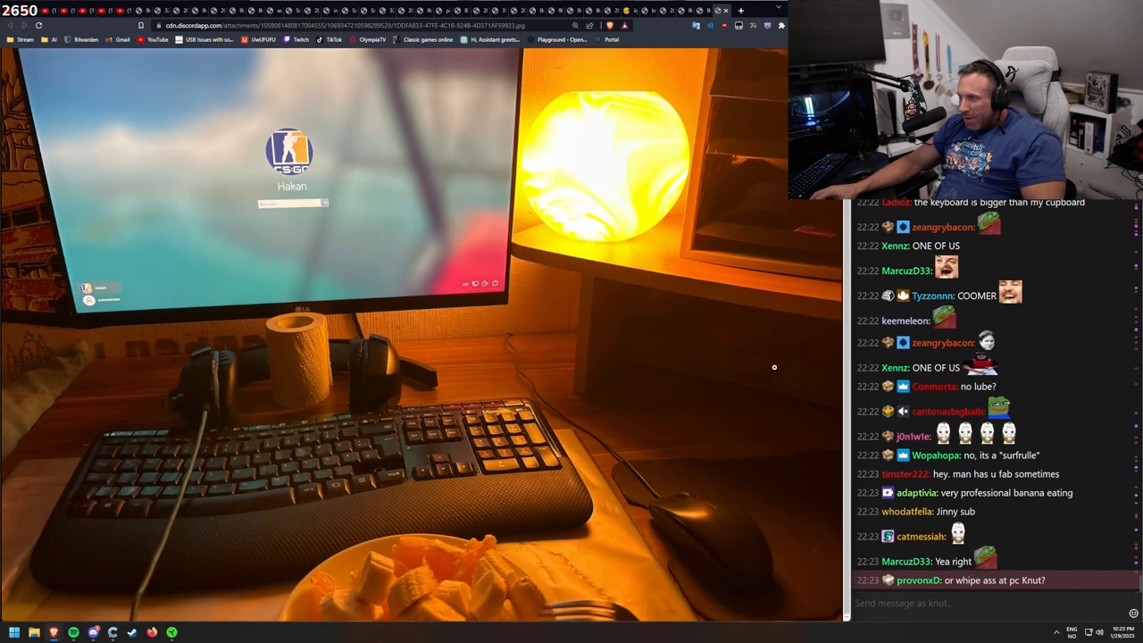
mouse_move(689, 375)
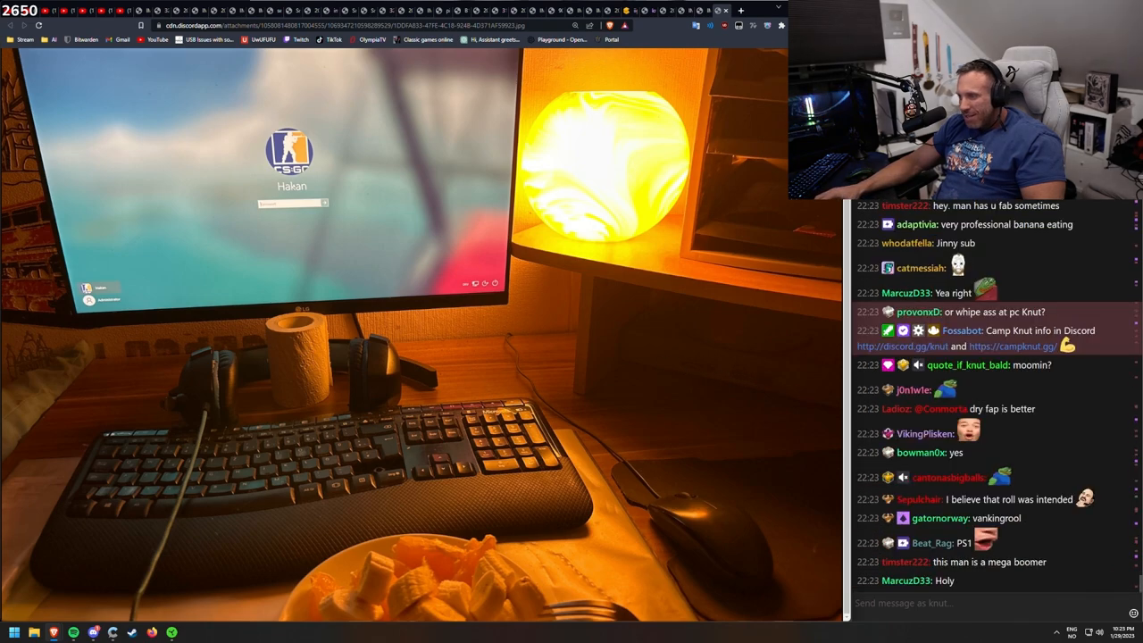
Scroll down through the LG monitor photo with the CS:GO login screen and orange lamp
scroll(down, 3)
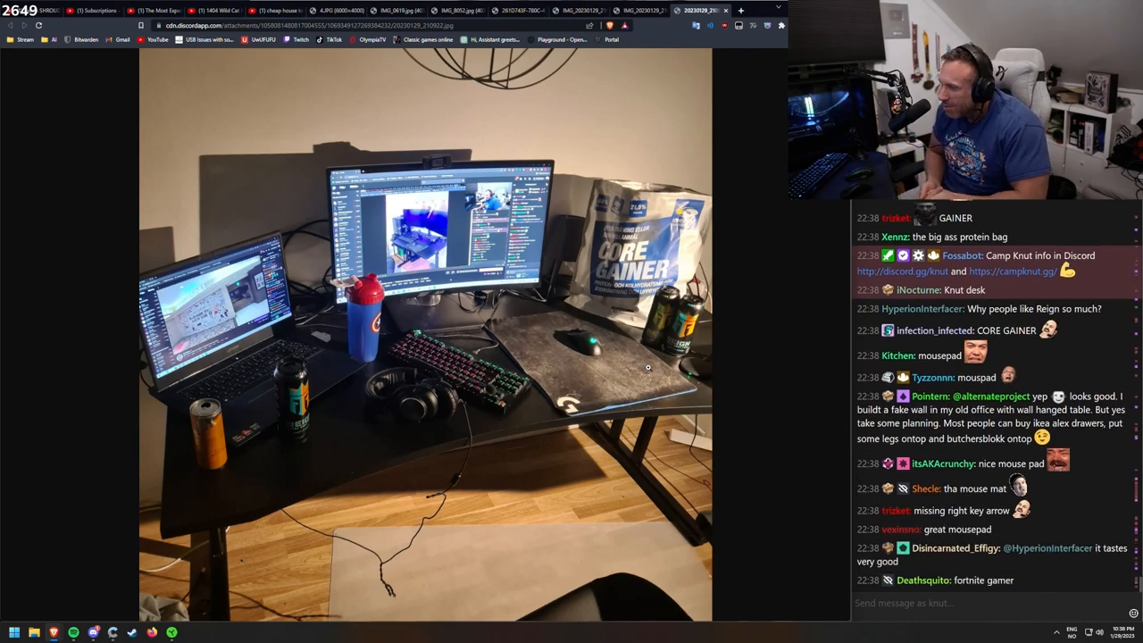
Scroll down the black desk photo toward the worn mousepad and RGB keyboard
scroll(down, 3)
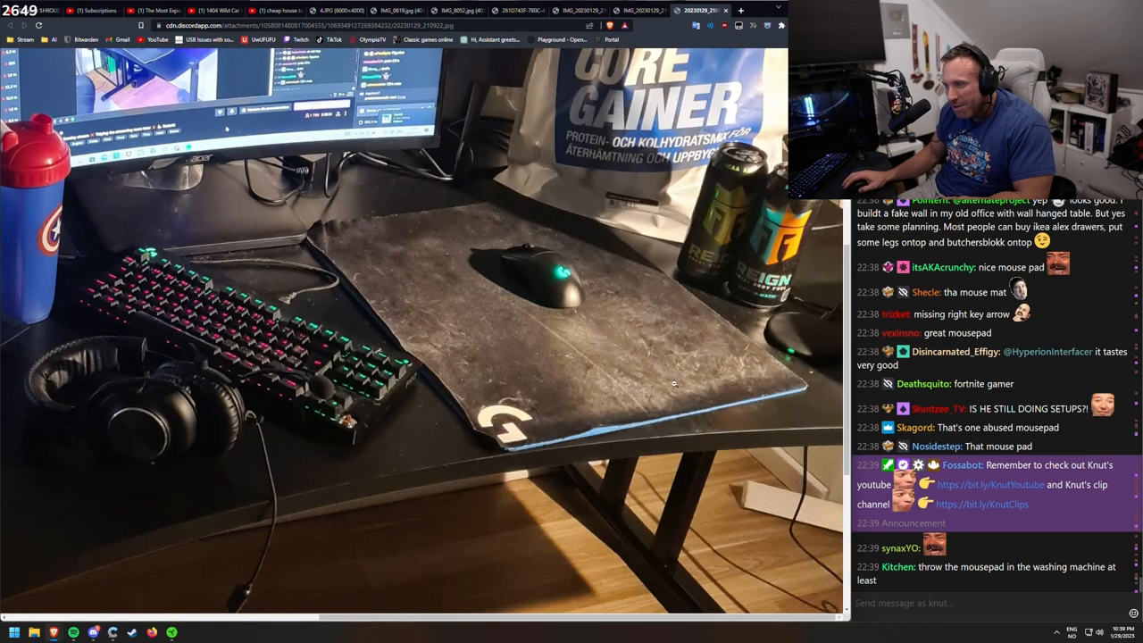
mouse_move(612, 289)
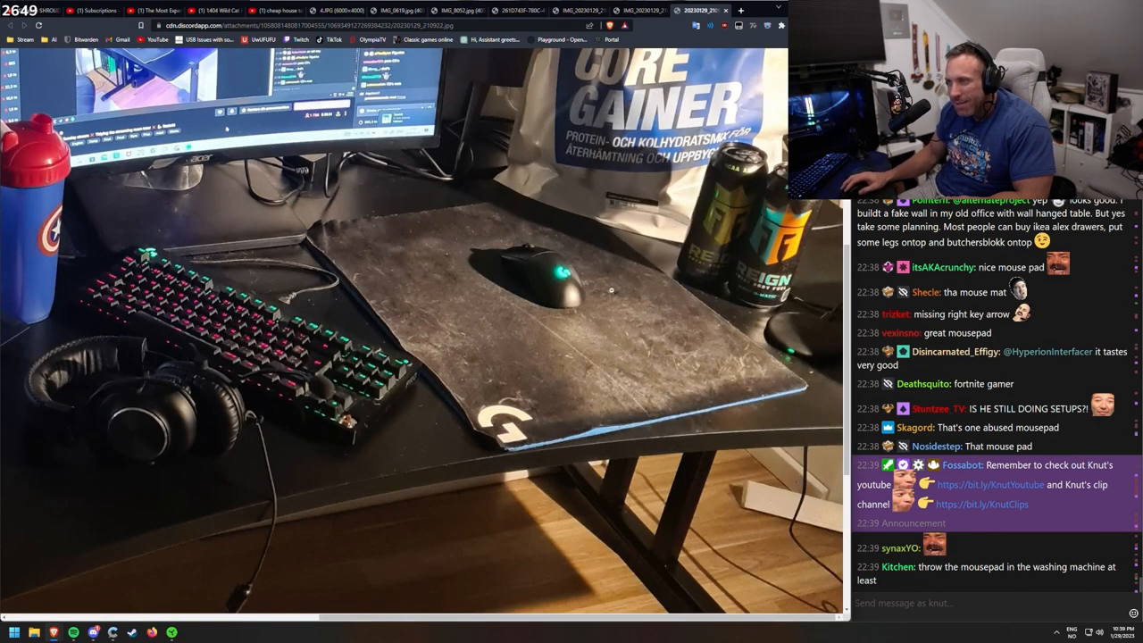